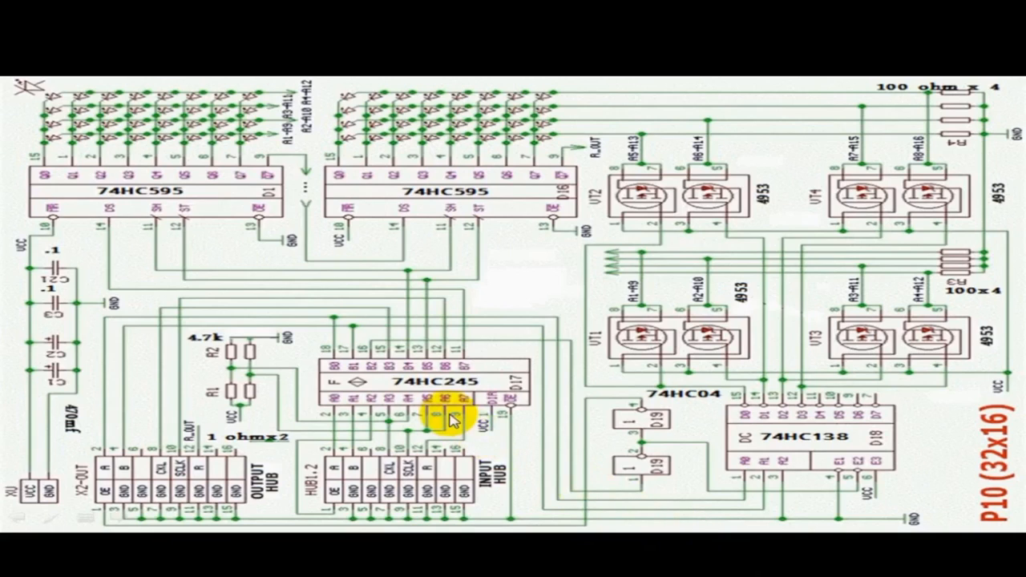
mouse_move(495, 540)
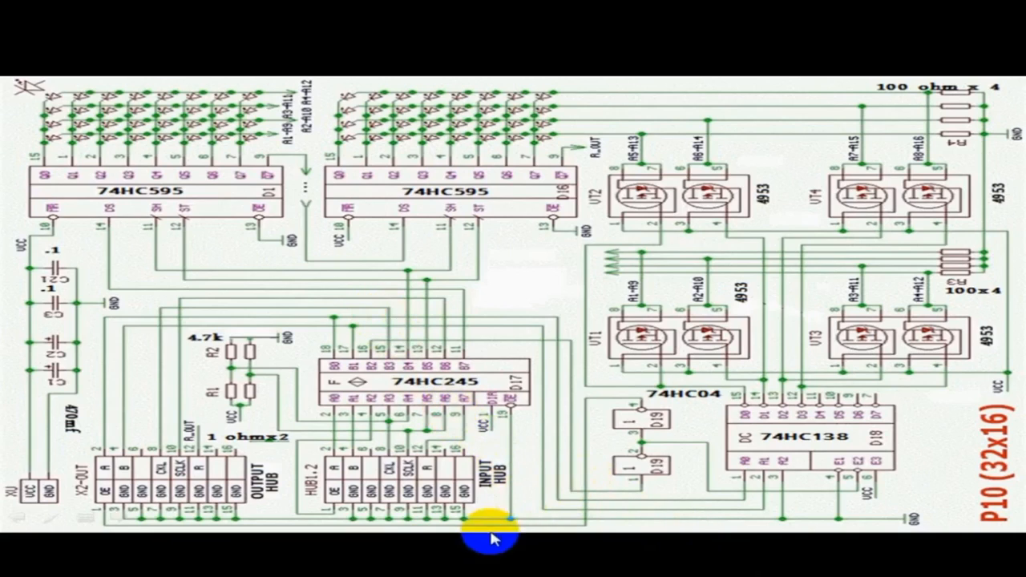
mouse_move(188, 152)
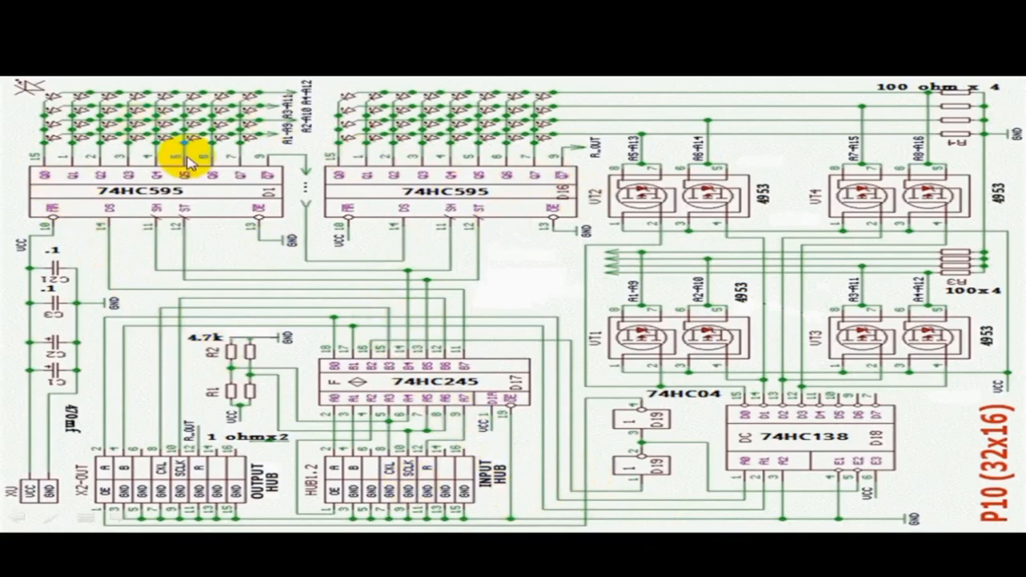
mouse_move(601, 200)
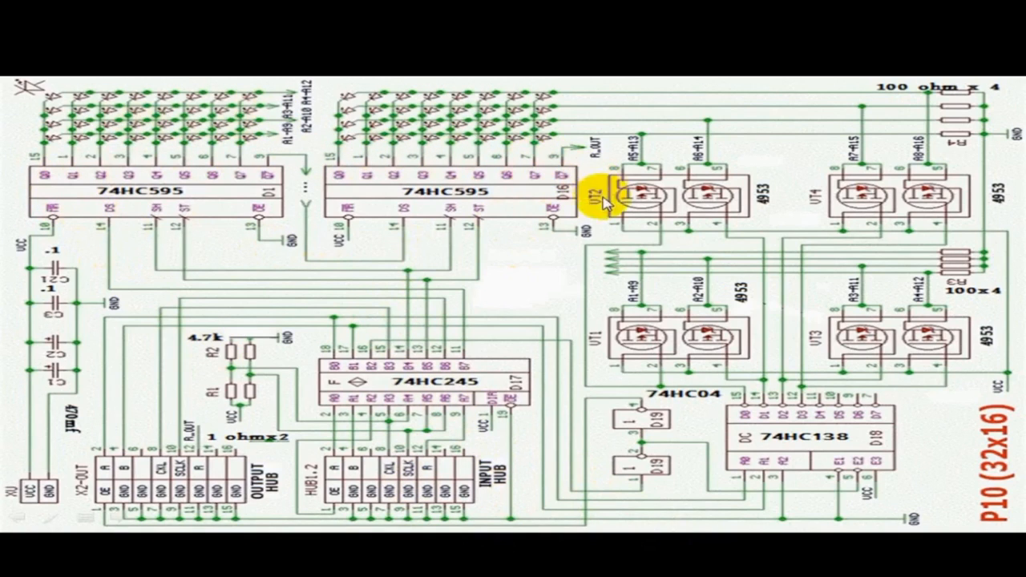
mouse_move(130, 207)
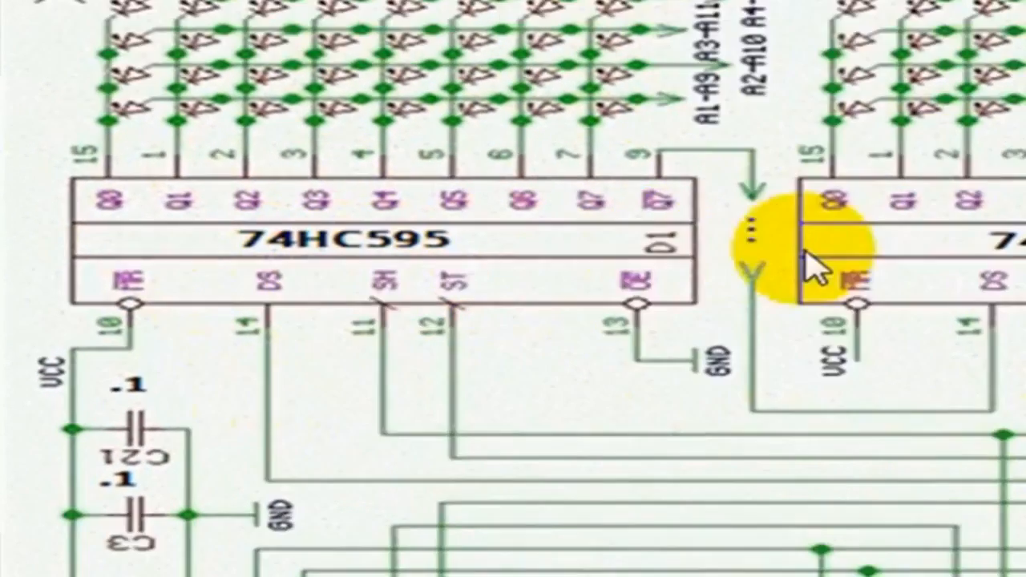
Scroll down to the diagram of sixteen chained 74HC595 shift registers
scroll(down, 3)
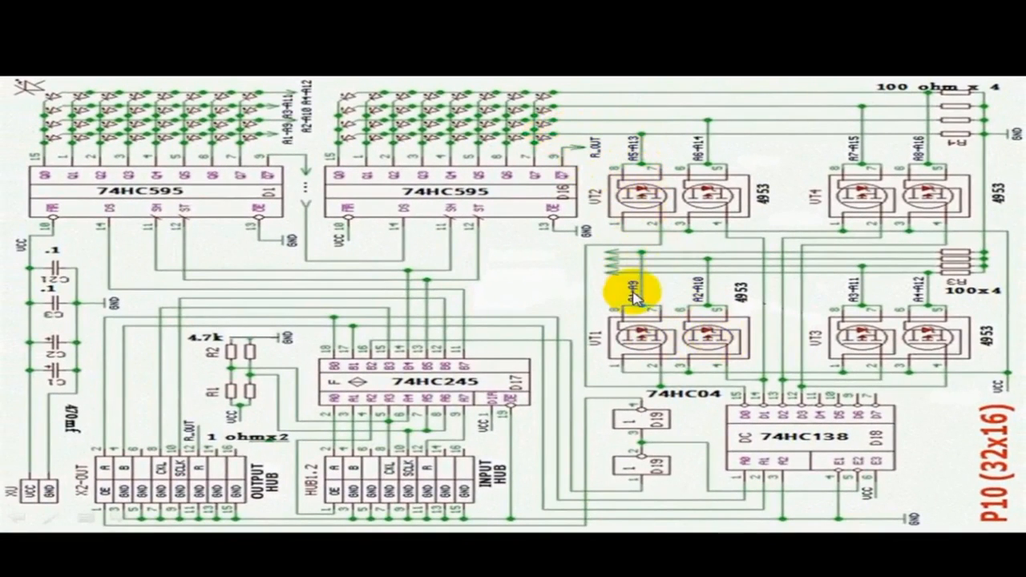
mouse_move(667, 488)
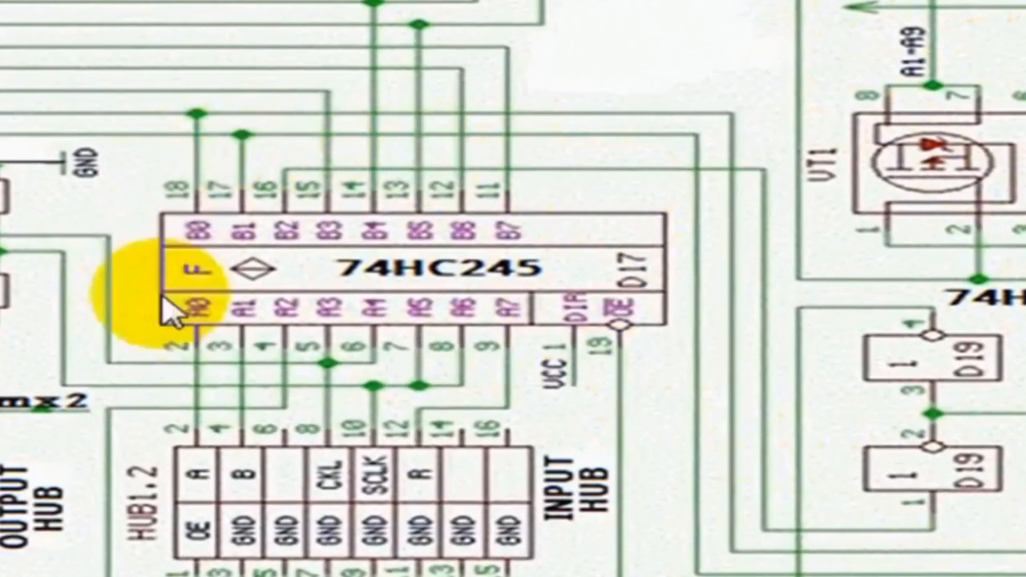
mouse_move(641, 217)
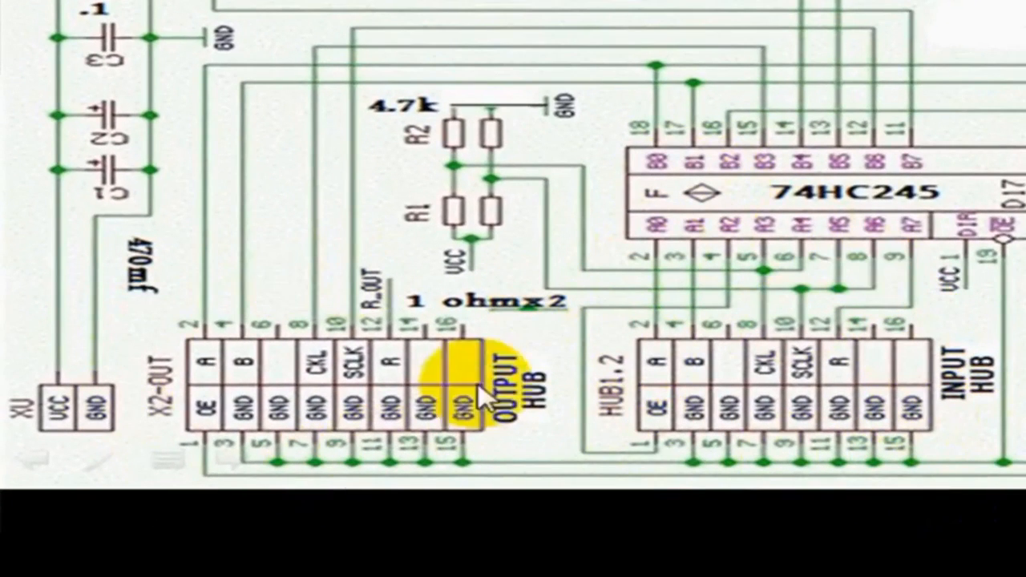
mouse_move(910, 328)
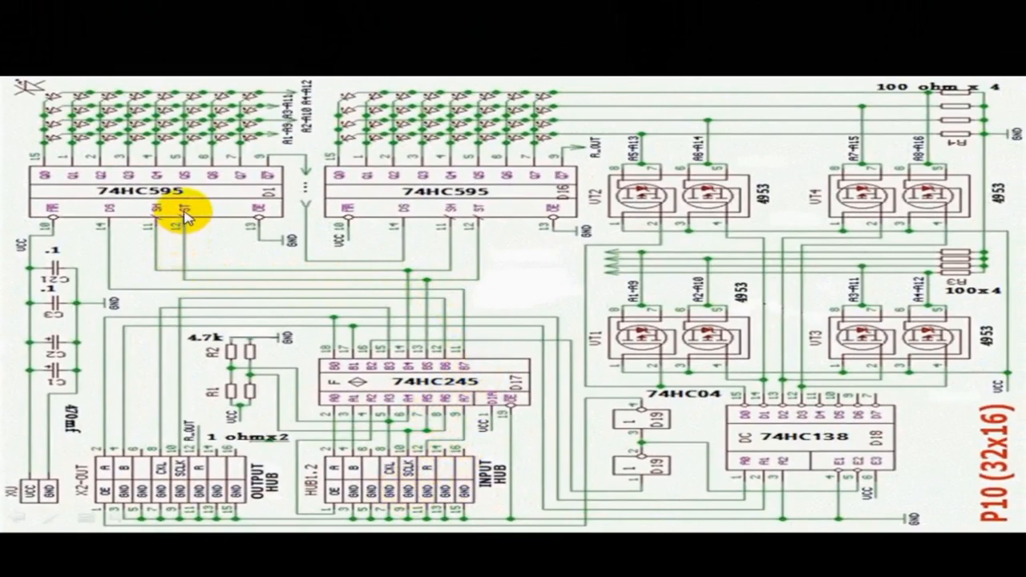
mouse_move(106, 238)
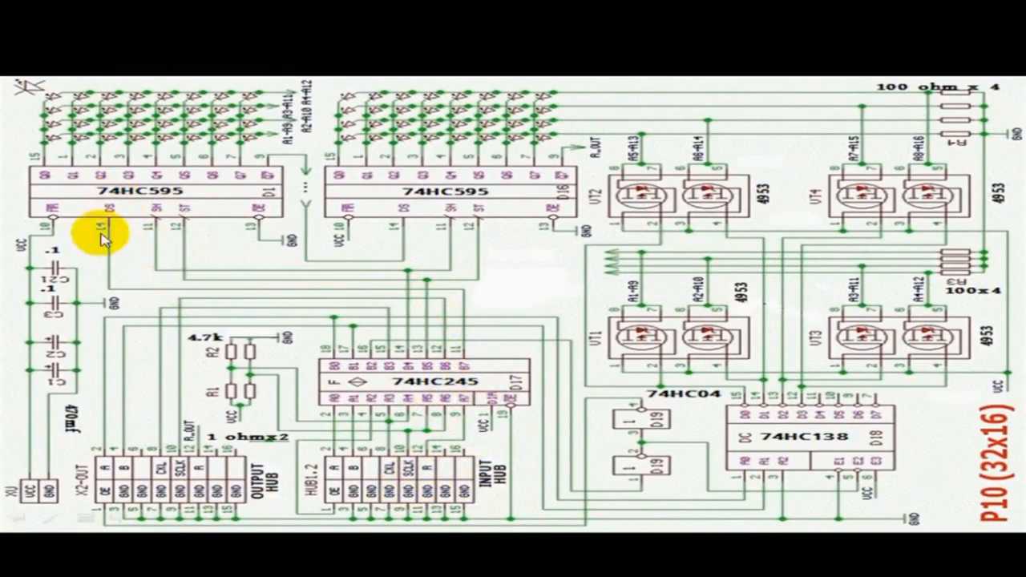
mouse_move(264, 167)
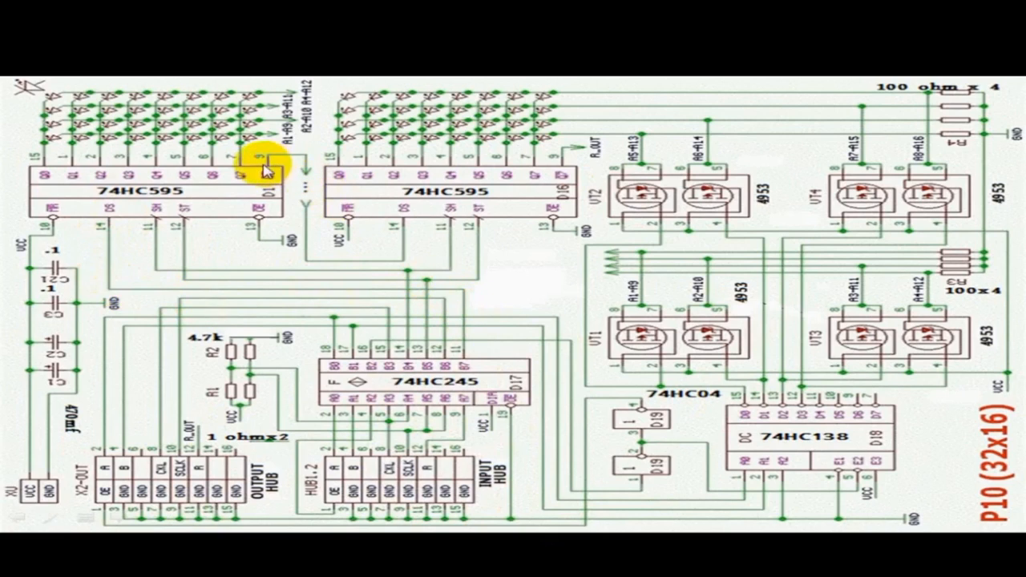
mouse_move(399, 214)
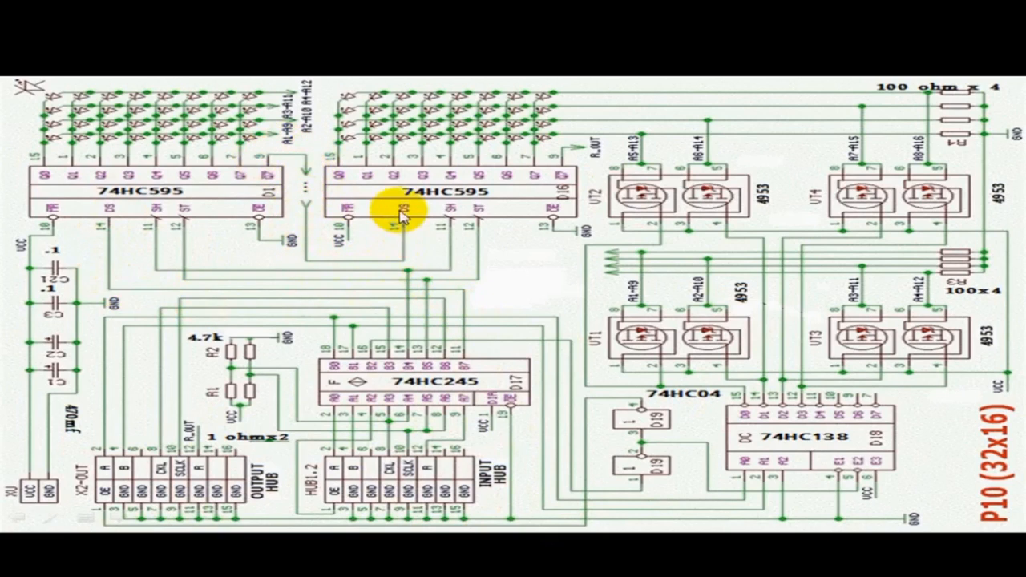
mouse_move(445, 340)
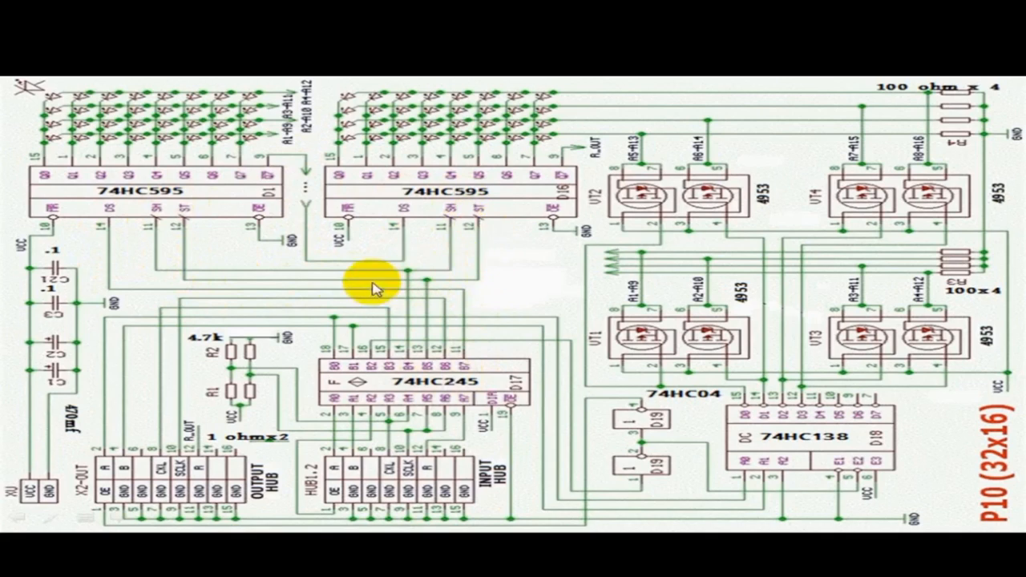
mouse_move(201, 279)
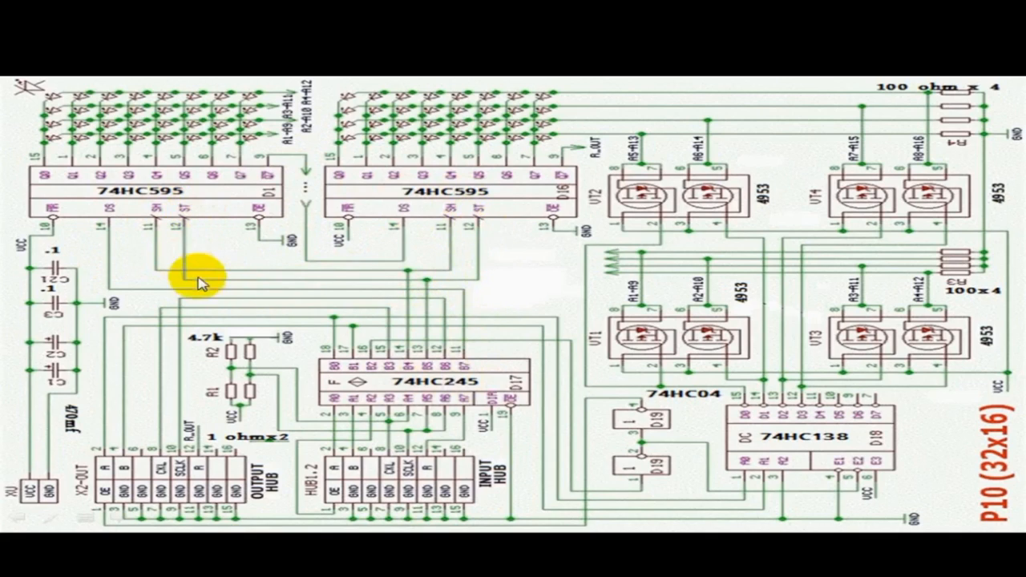
mouse_move(429, 276)
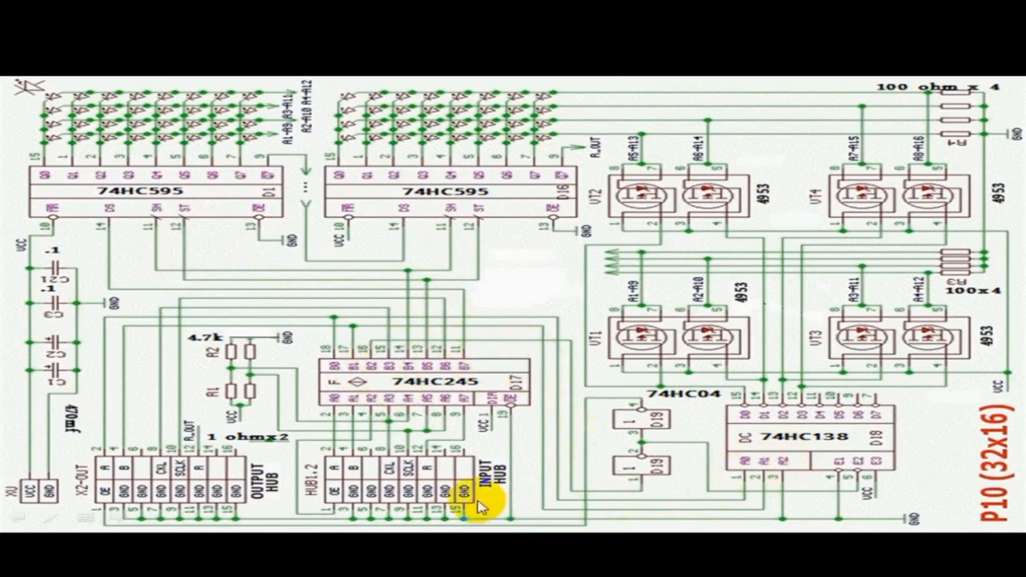
mouse_move(829, 500)
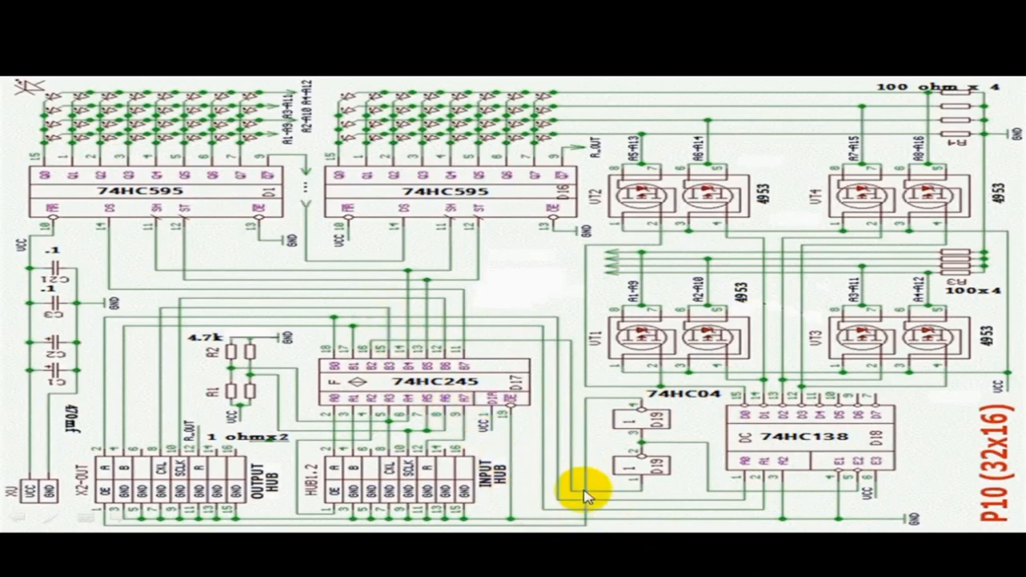
mouse_move(522, 184)
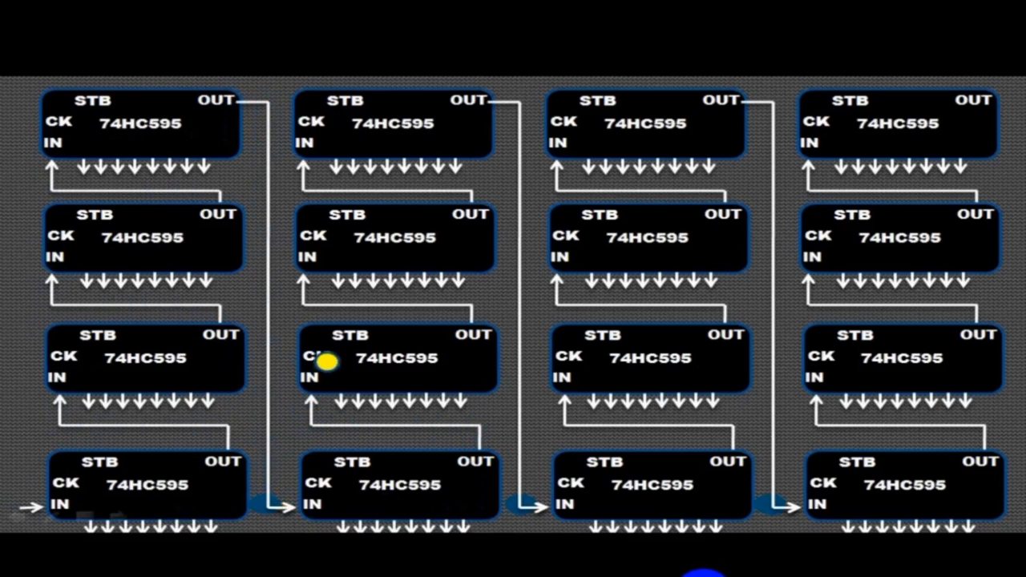
mouse_move(314, 236)
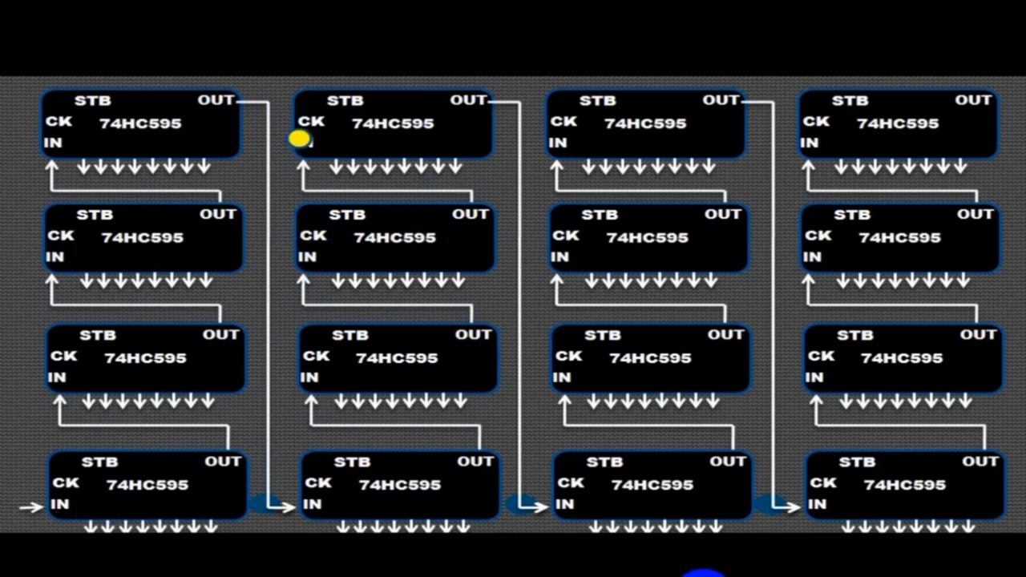
mouse_move(514, 127)
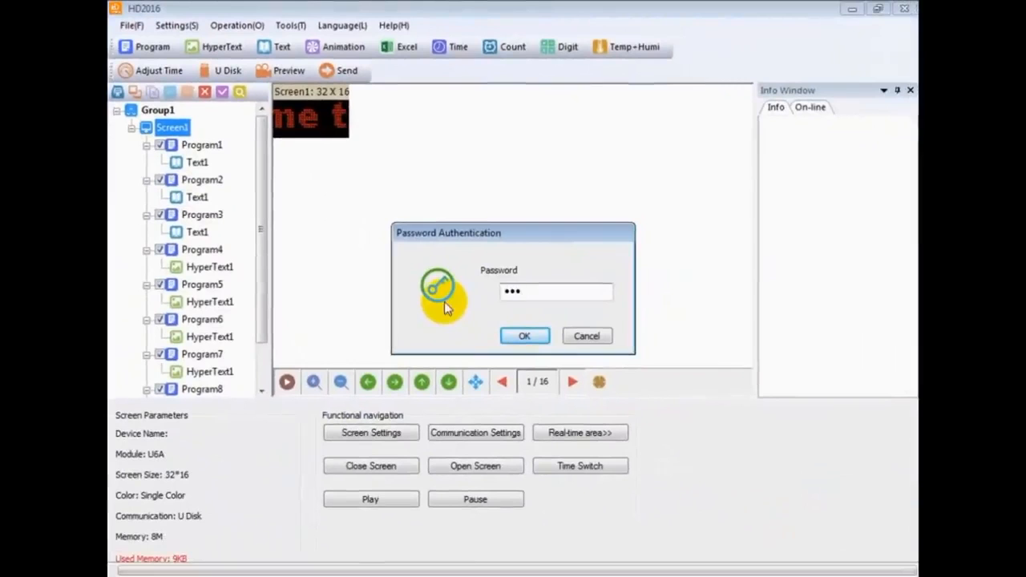
Confirm the password to open Screen Settings for the 32x16 single-colour U6A card
click(524, 336)
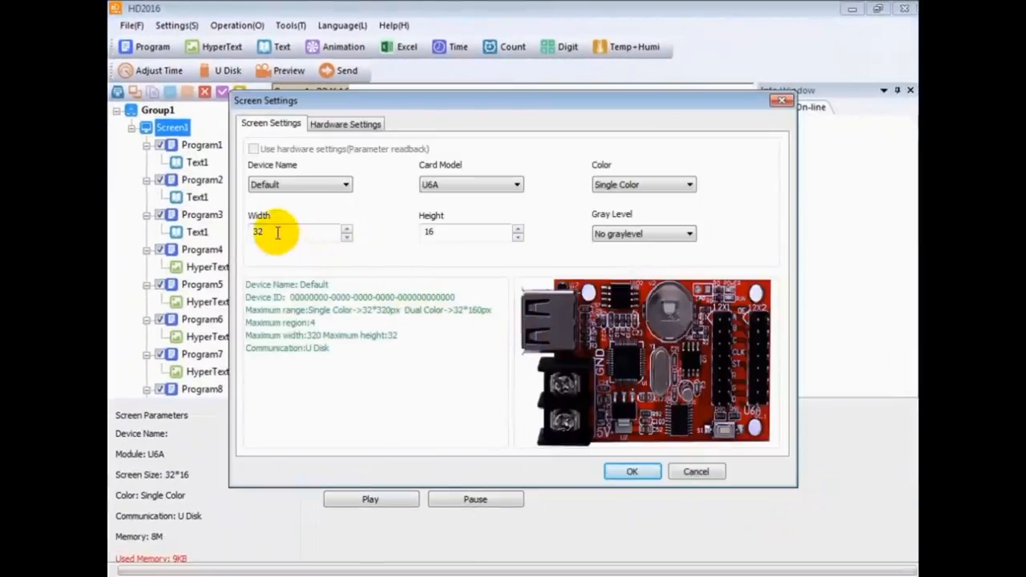
mouse_move(383, 151)
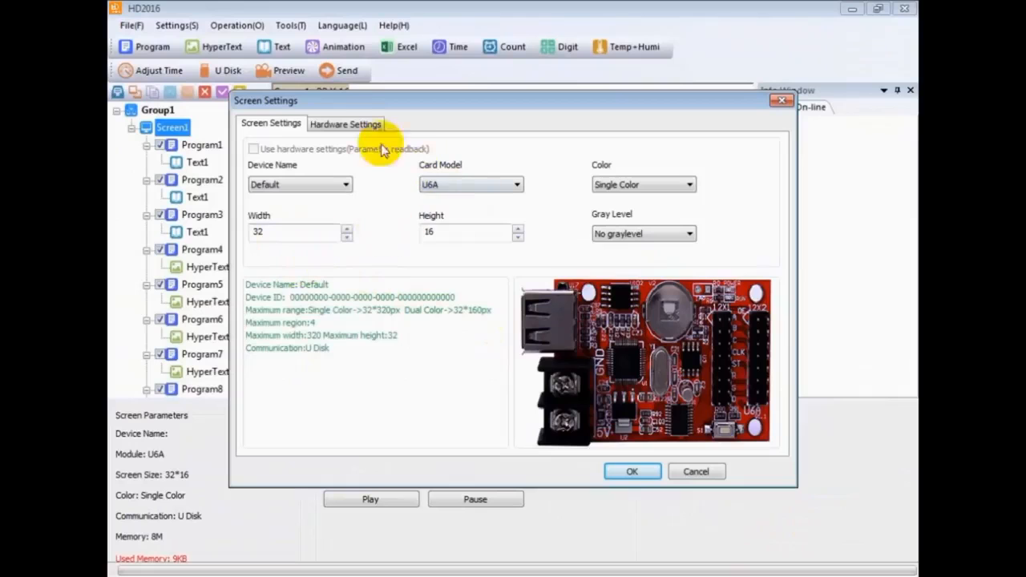
In Hardware Settings, set Data Polarity to High Enable and confirm with OK
click(345, 124)
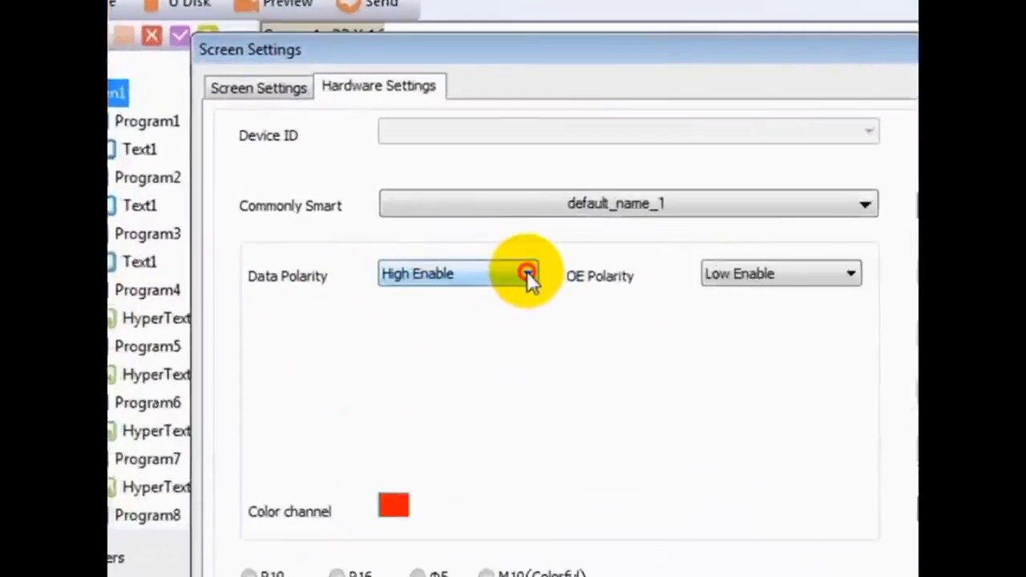
click(528, 274)
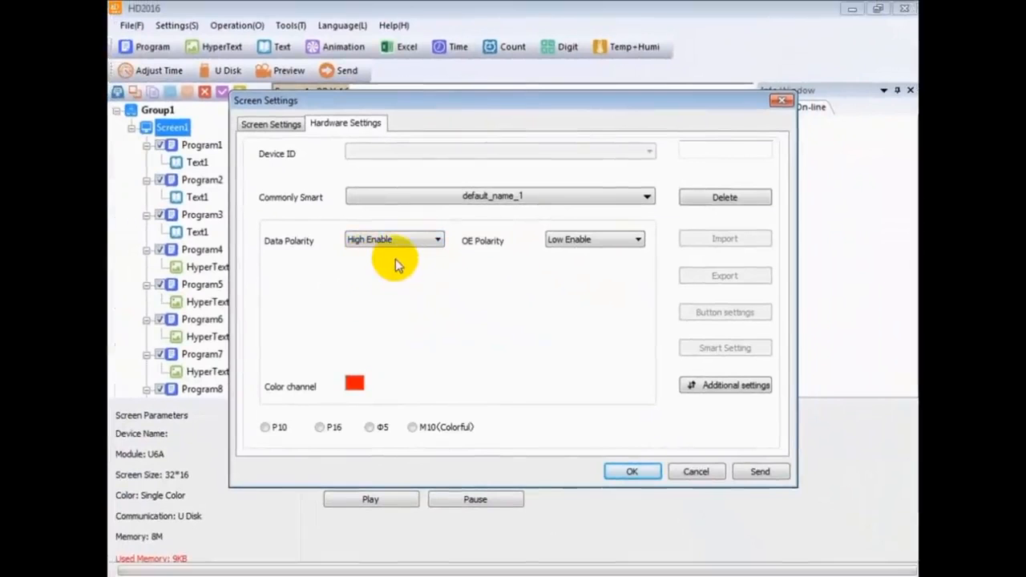
click(631, 471)
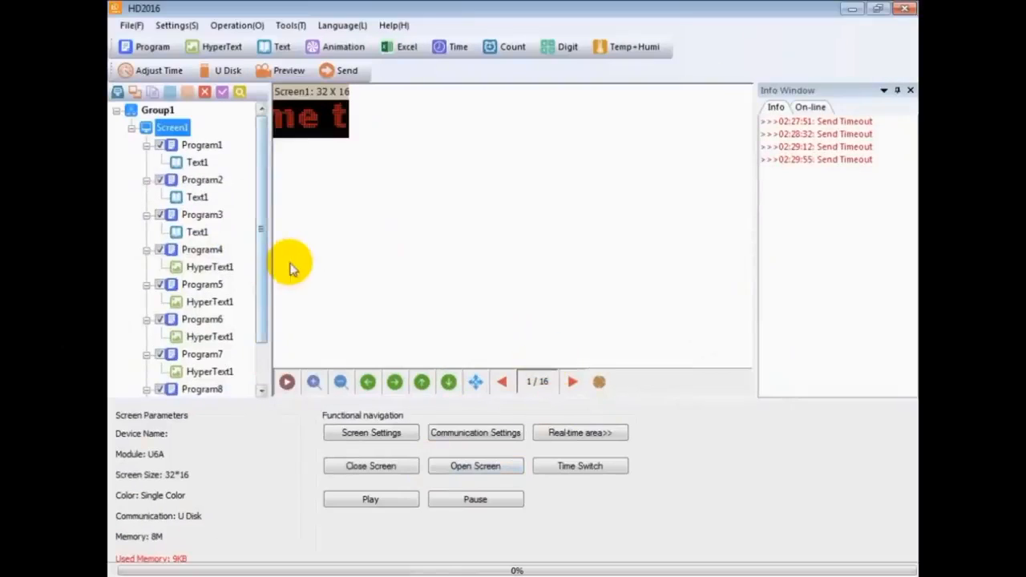